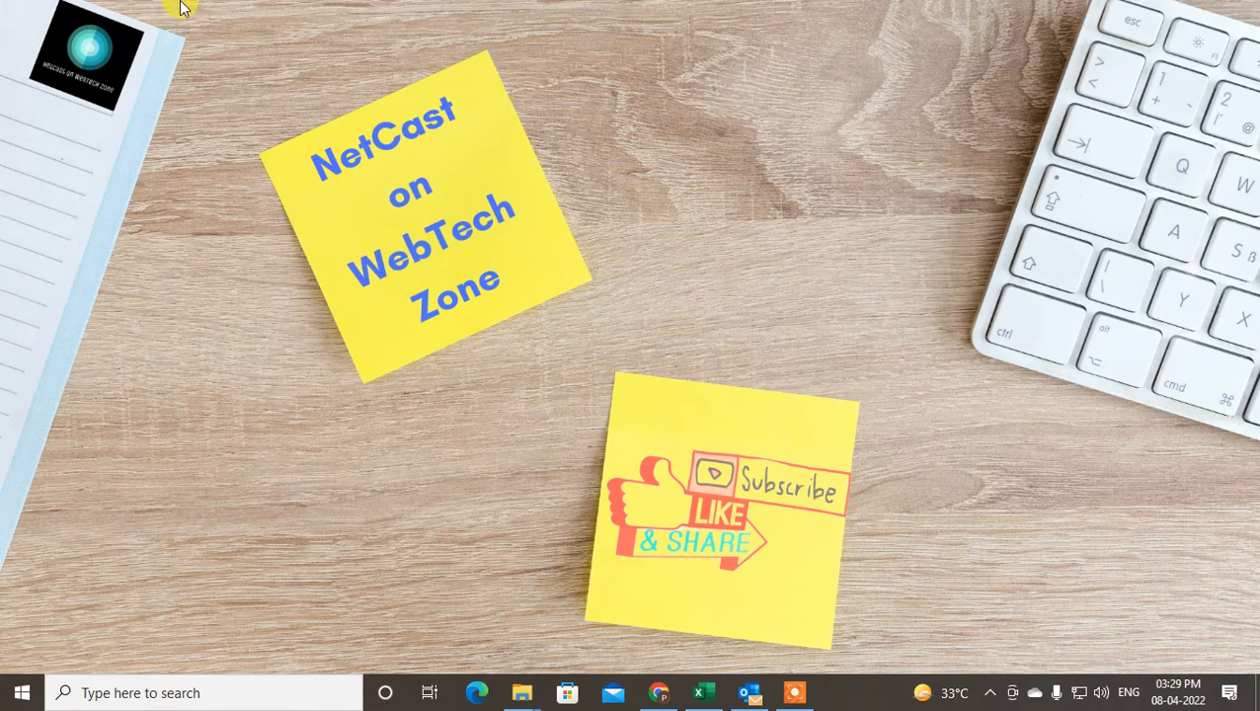
pyautogui.moveTo(879, 699)
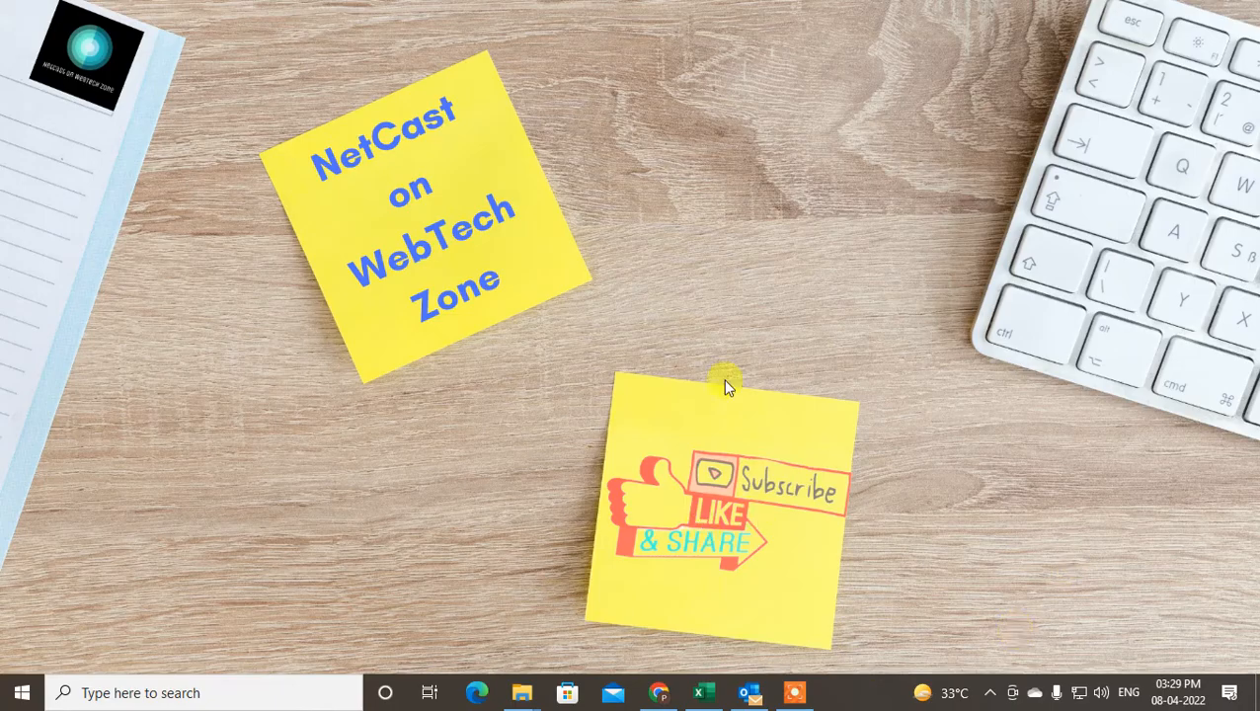
pyautogui.moveTo(577, 296)
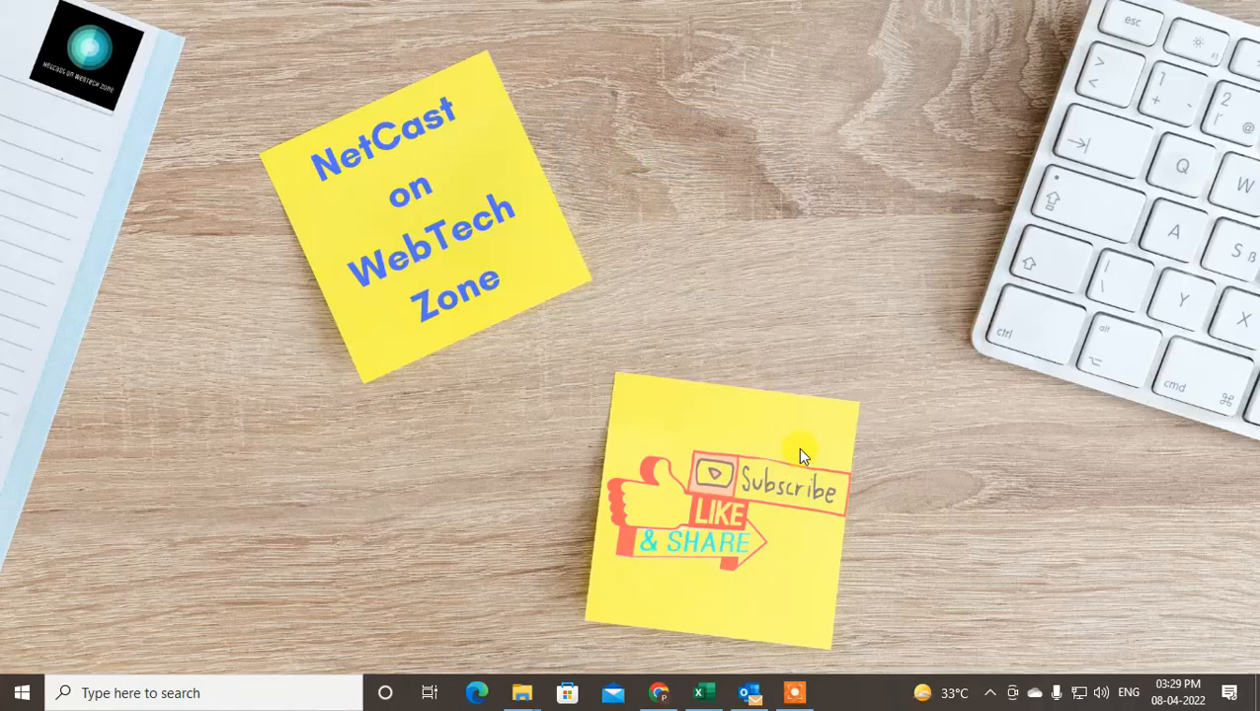
pyautogui.moveTo(726, 452)
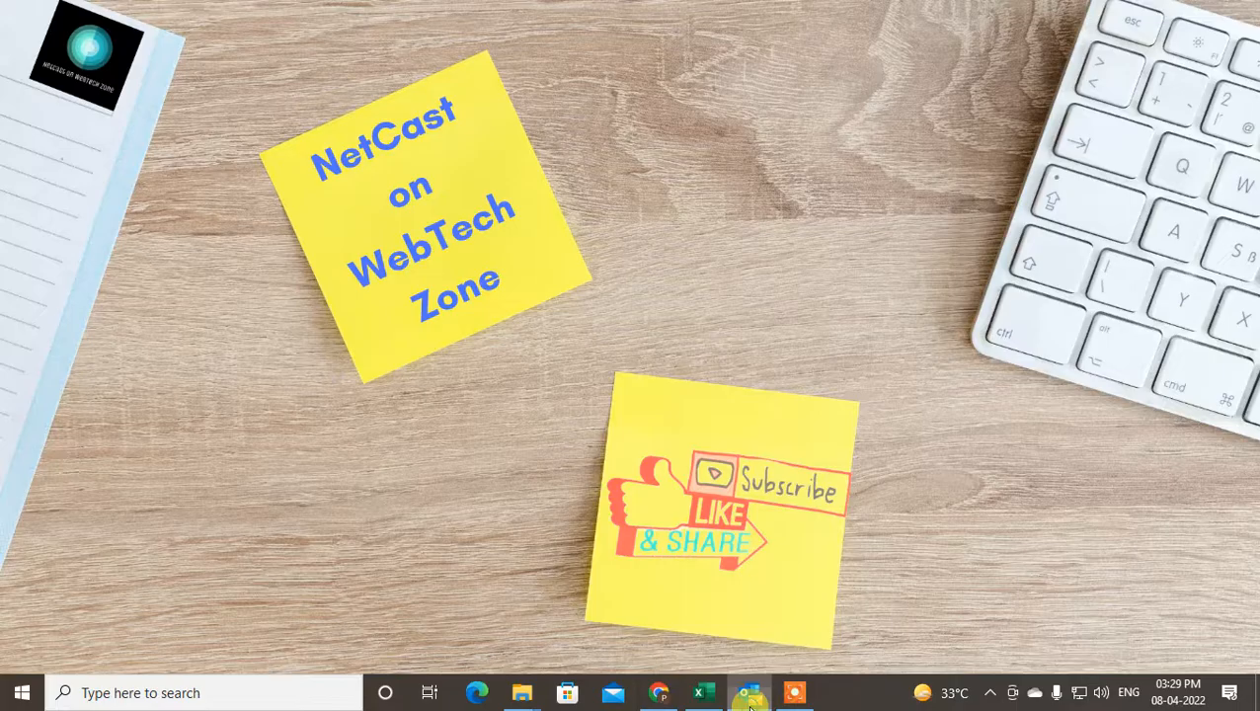
# - Launch Outlook, glance at the empty Deleted Items folder, then return to the Inbox
pyautogui.click(749, 692)
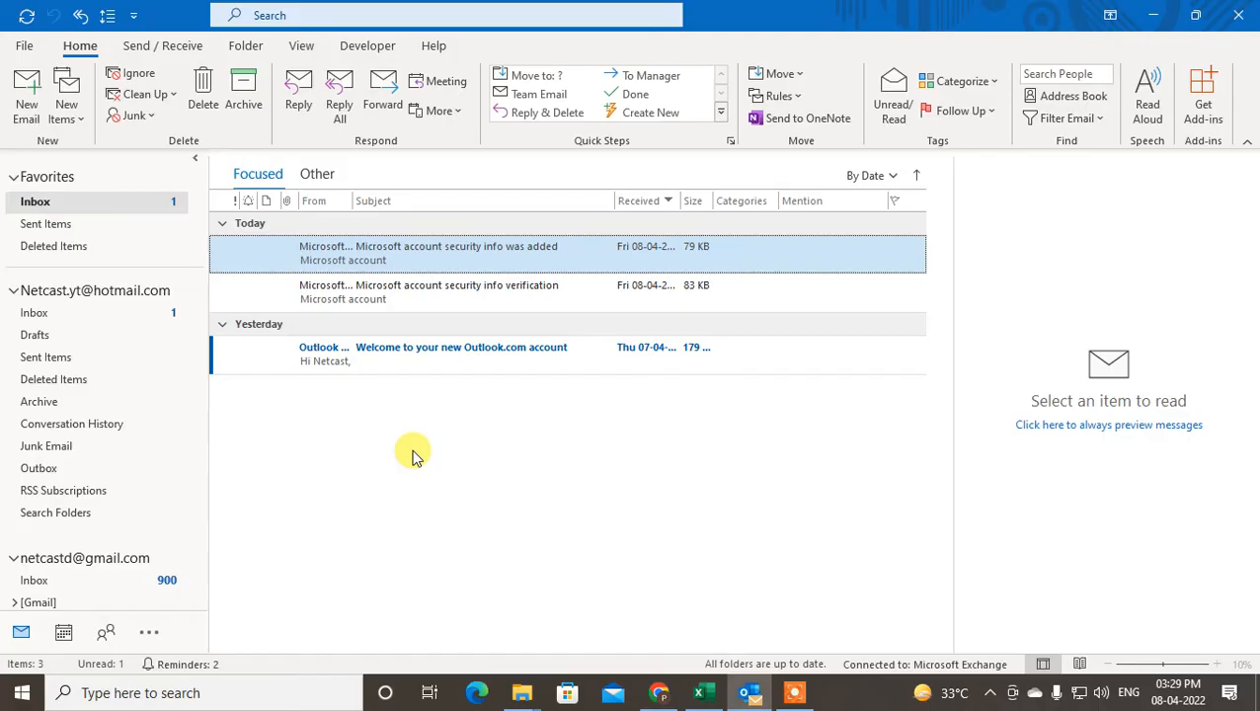
pyautogui.click(56, 246)
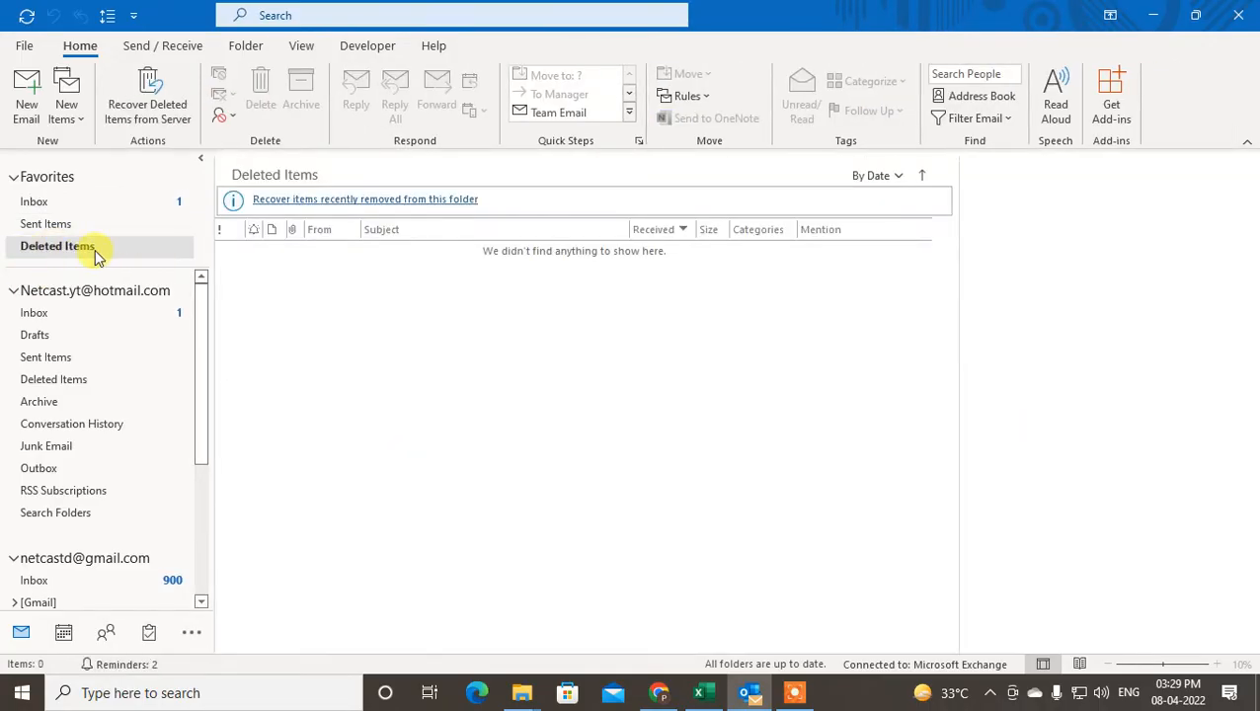
pyautogui.click(34, 202)
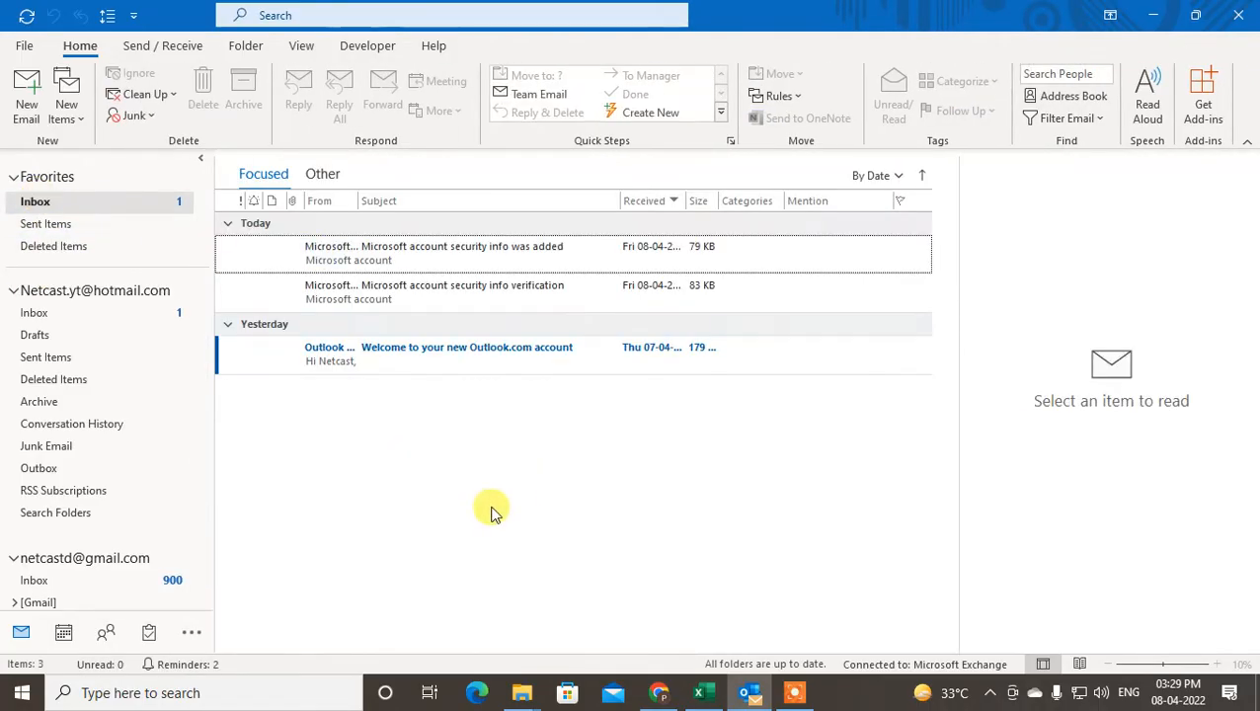
pyautogui.moveTo(497, 503)
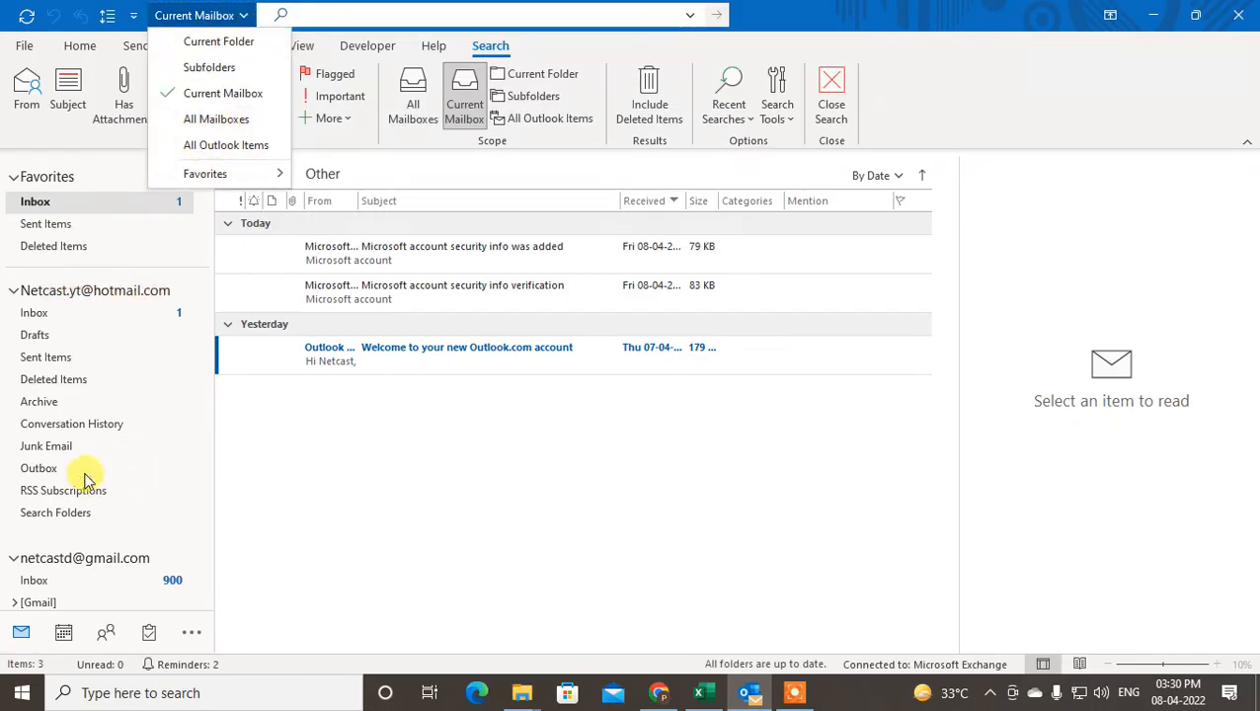
pyautogui.moveTo(215, 118)
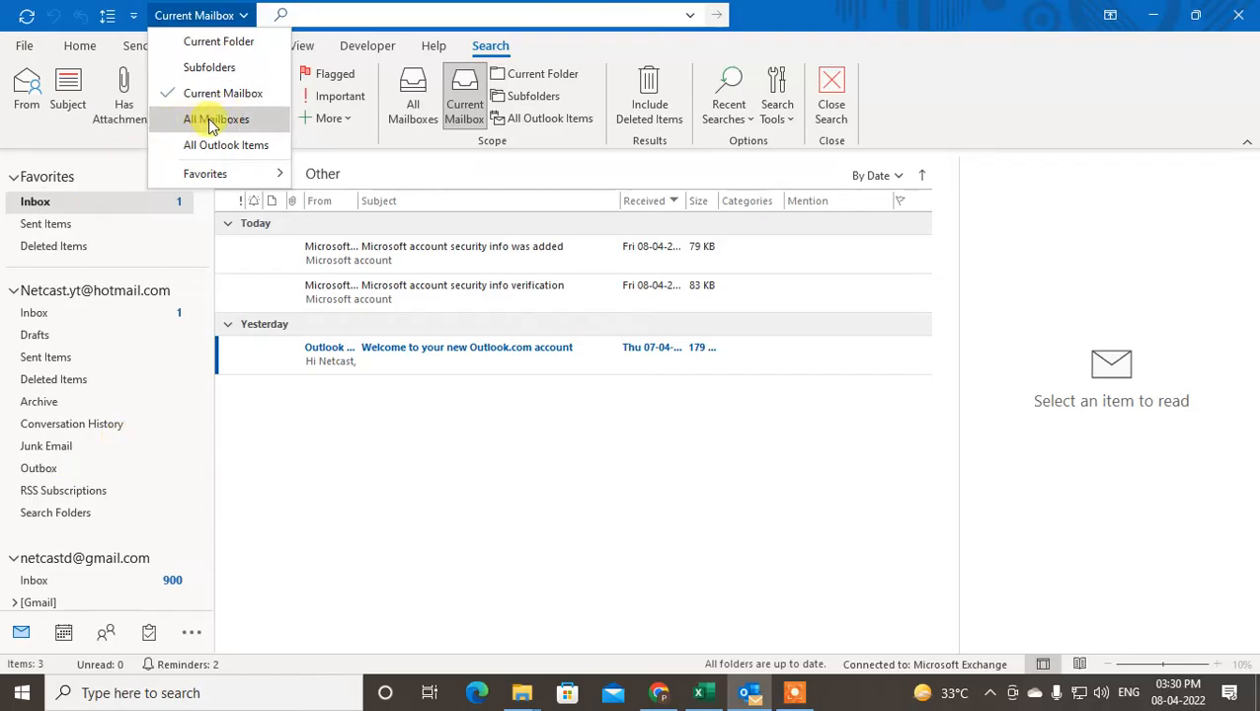
pyautogui.moveTo(225, 145)
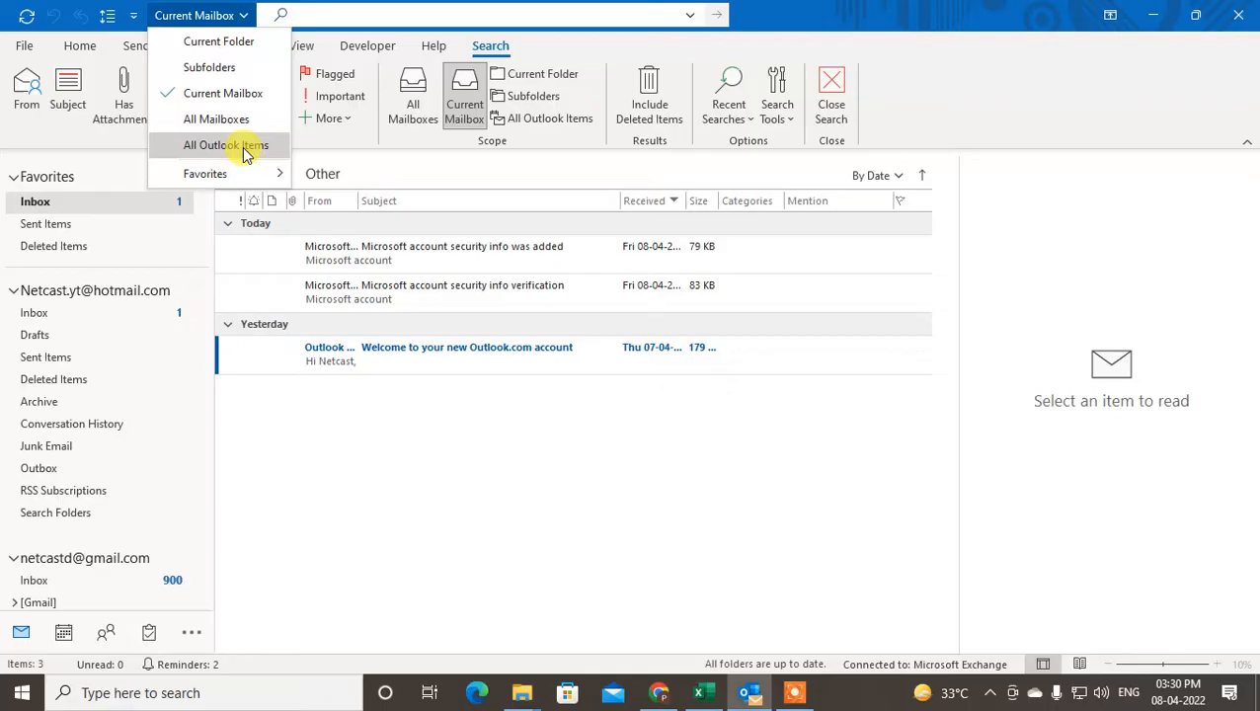
# - Search all Outlook items for 'netcast'
pyautogui.click(225, 145)
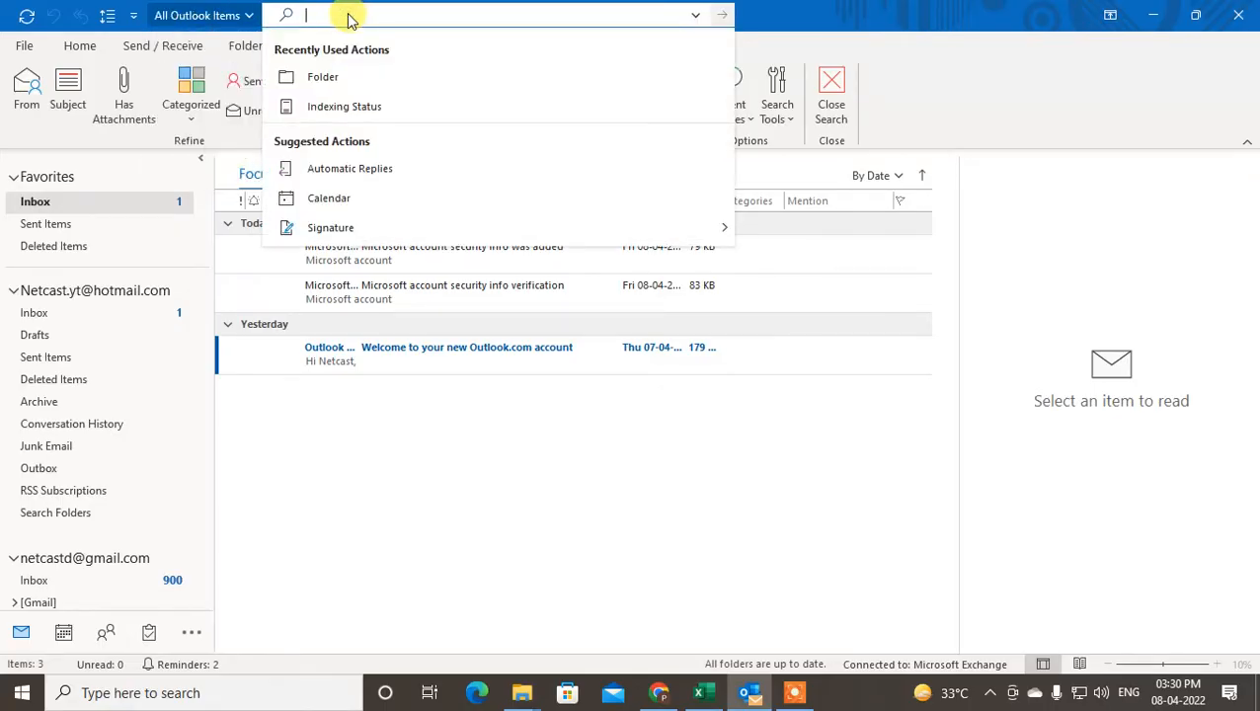
pyautogui.write('netcas')
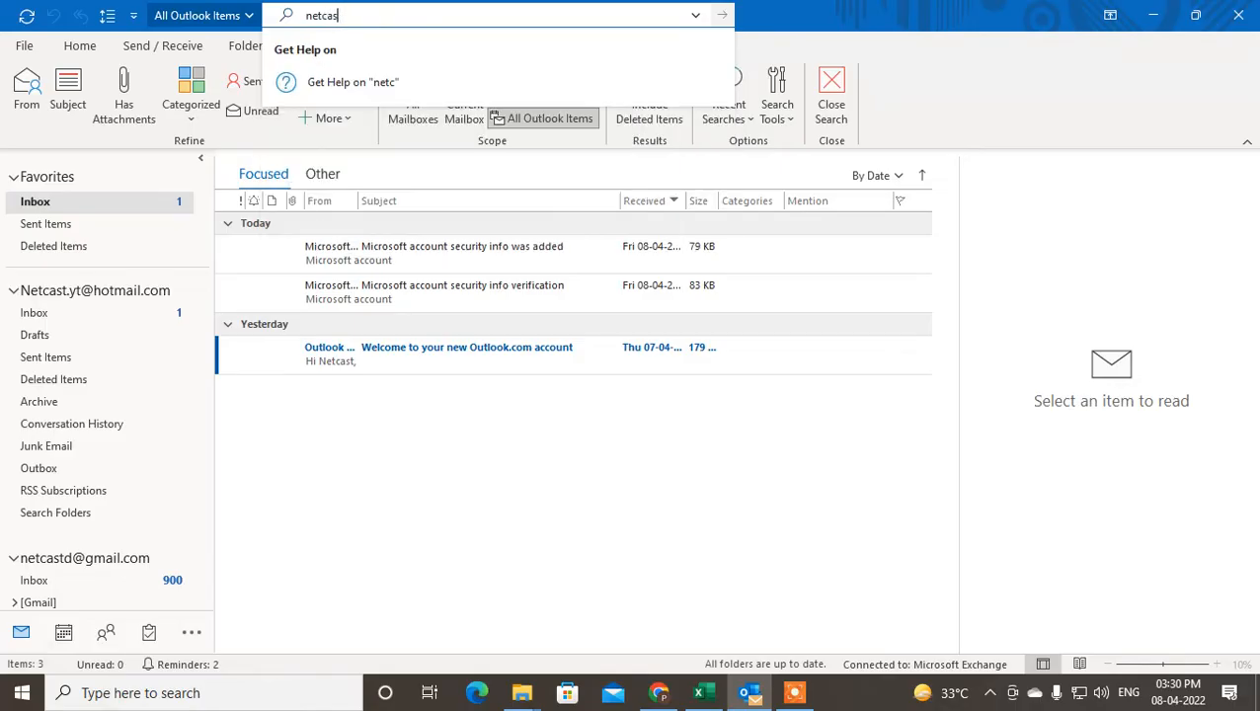
pyautogui.write('t')
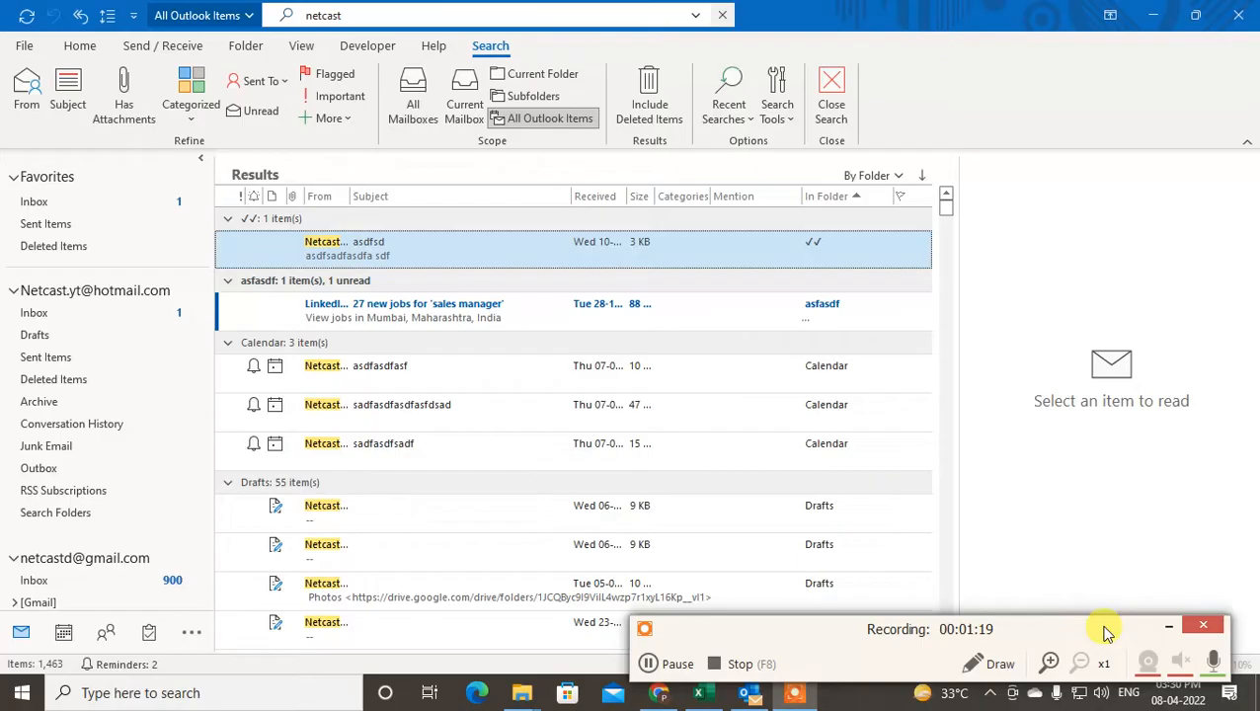
# - Keep the scope on All Outlook Items and open the advanced search fields, selecting Subject
pyautogui.click(542, 118)
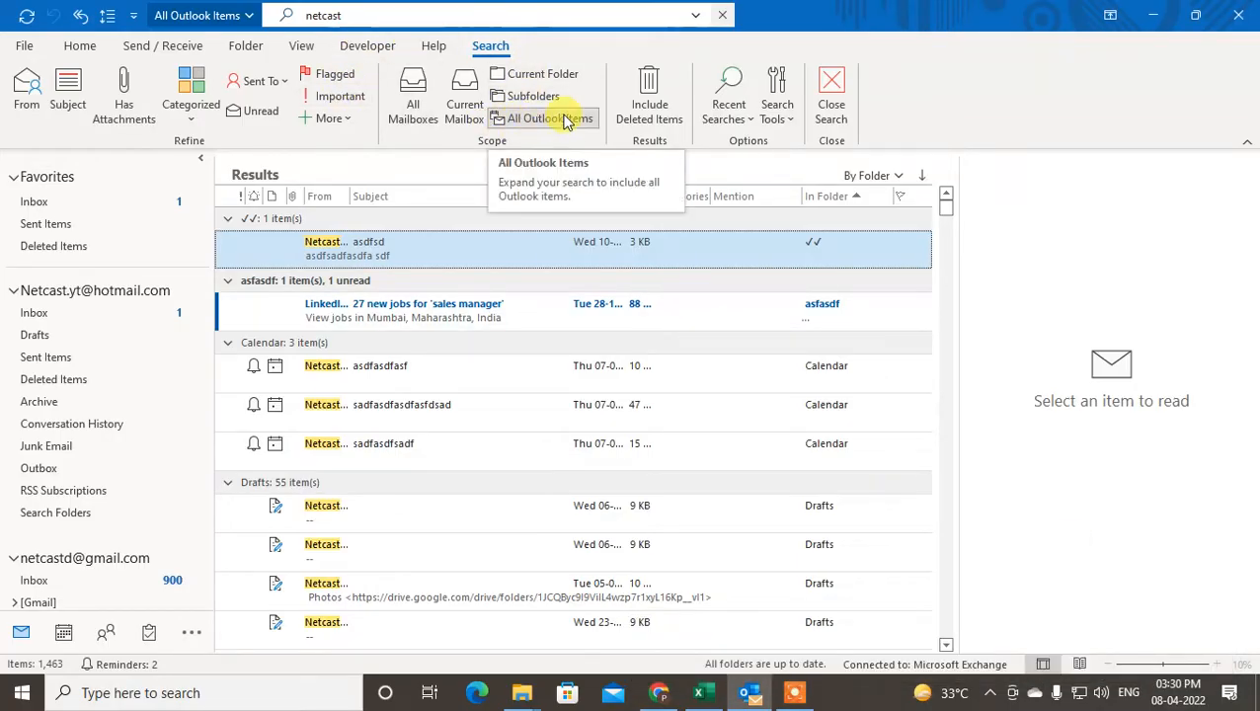
pyautogui.click(721, 15)
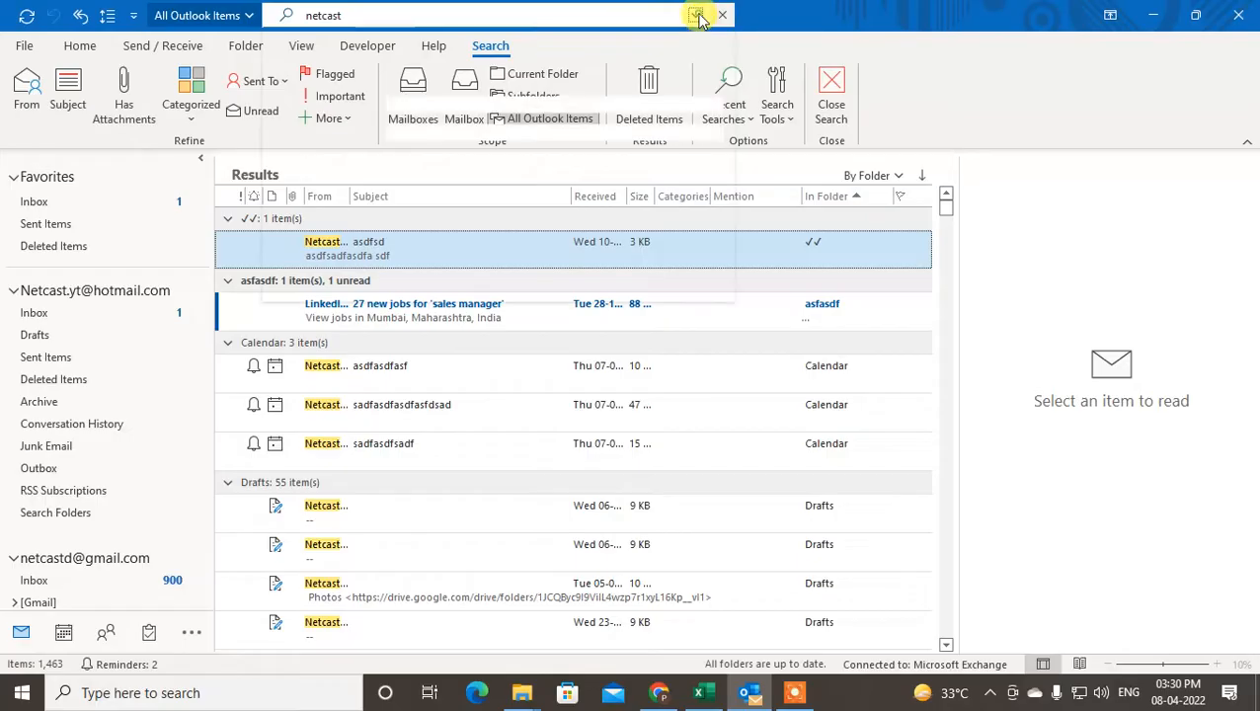
pyautogui.click(697, 15)
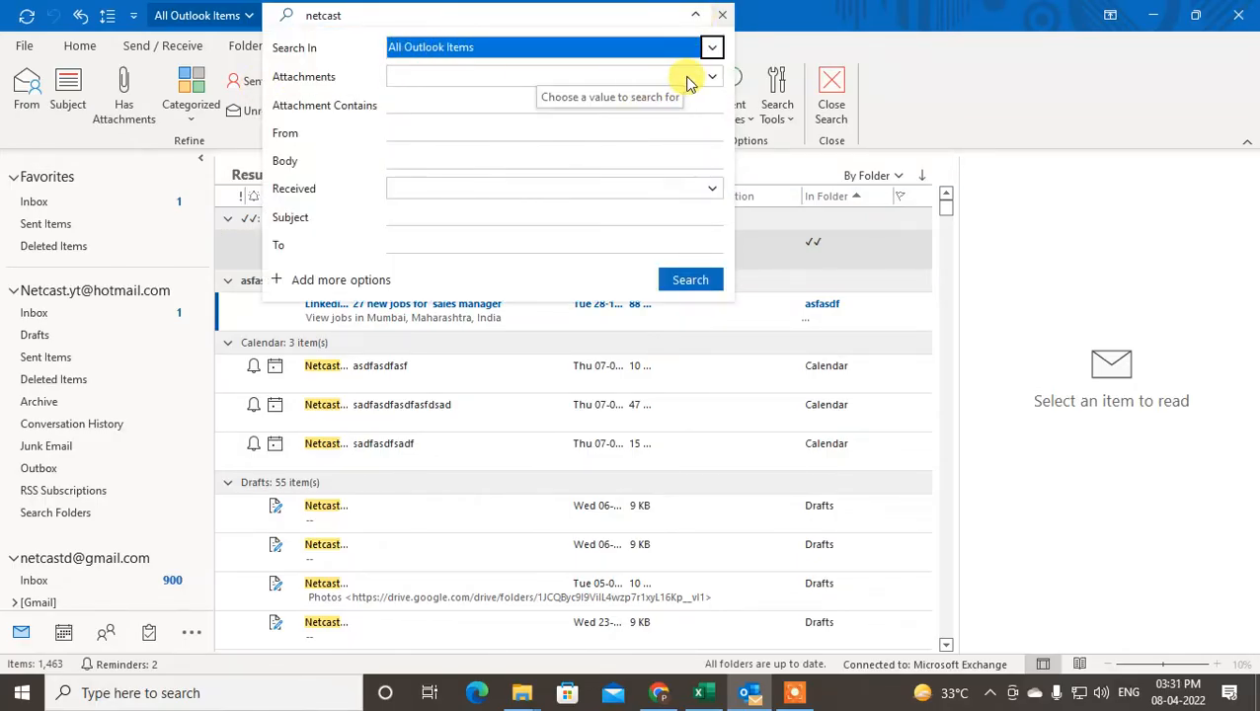
pyautogui.click(711, 76)
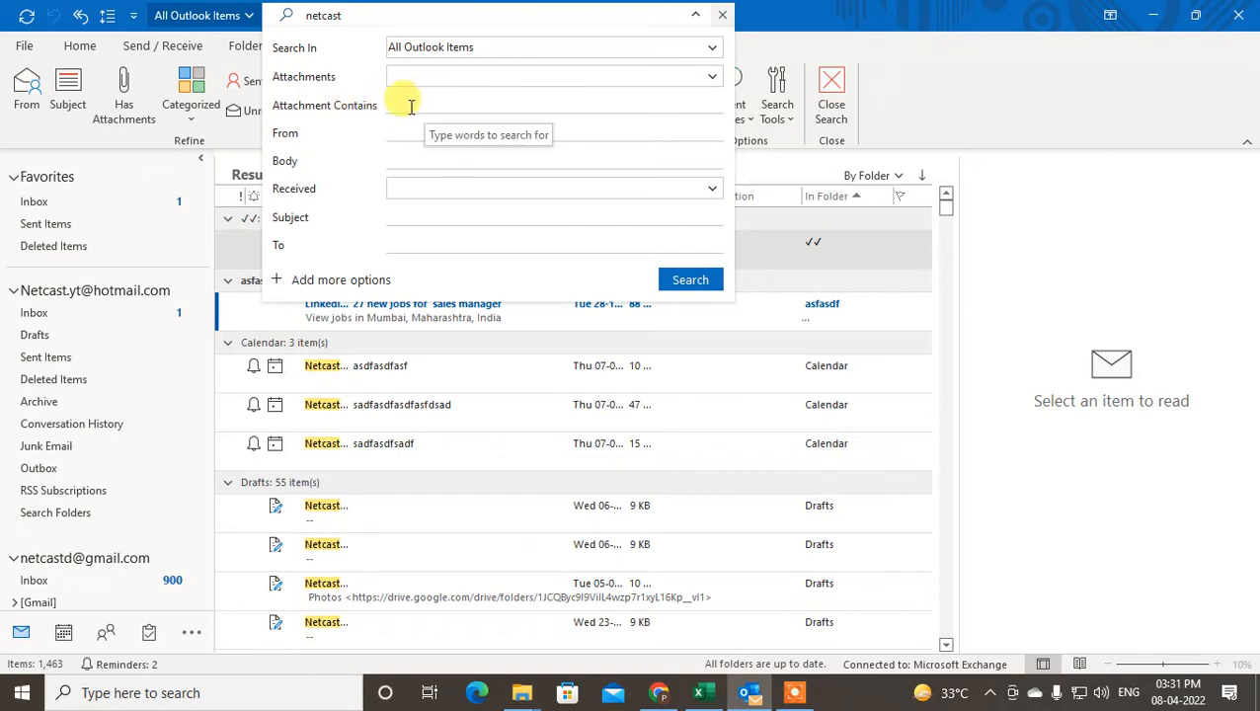
pyautogui.moveTo(385, 124)
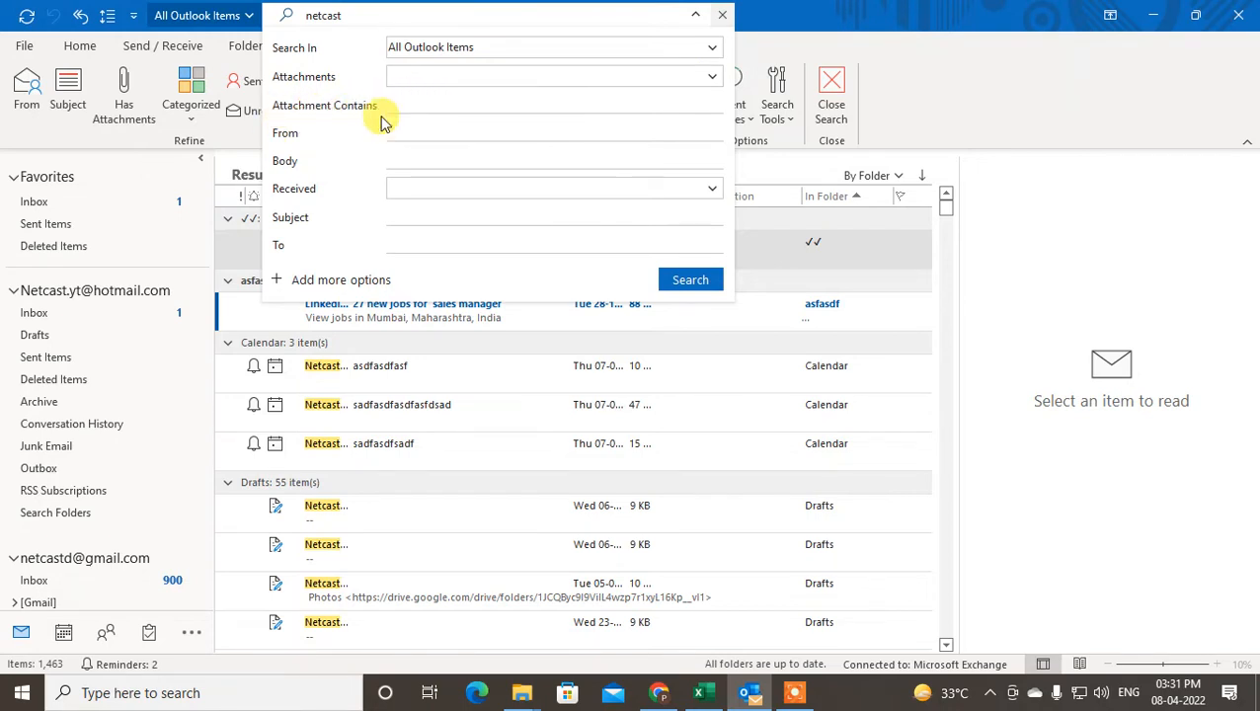
pyautogui.moveTo(246, 150)
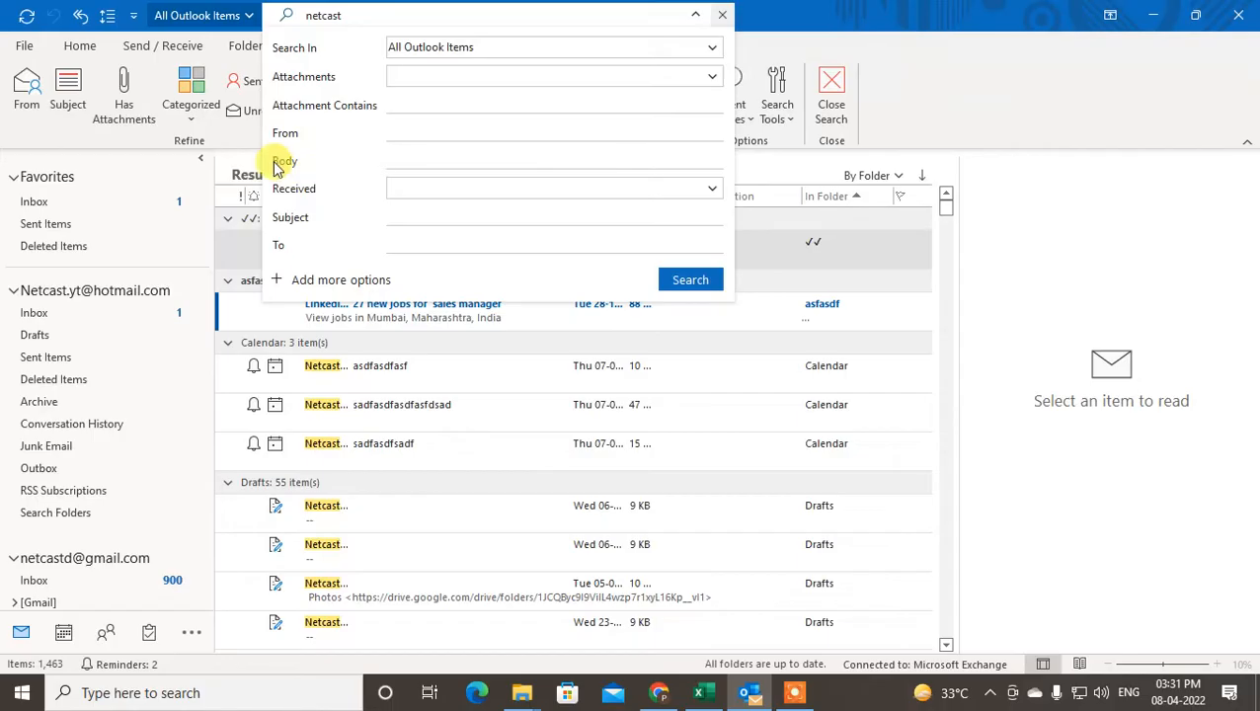
pyautogui.moveTo(297, 162)
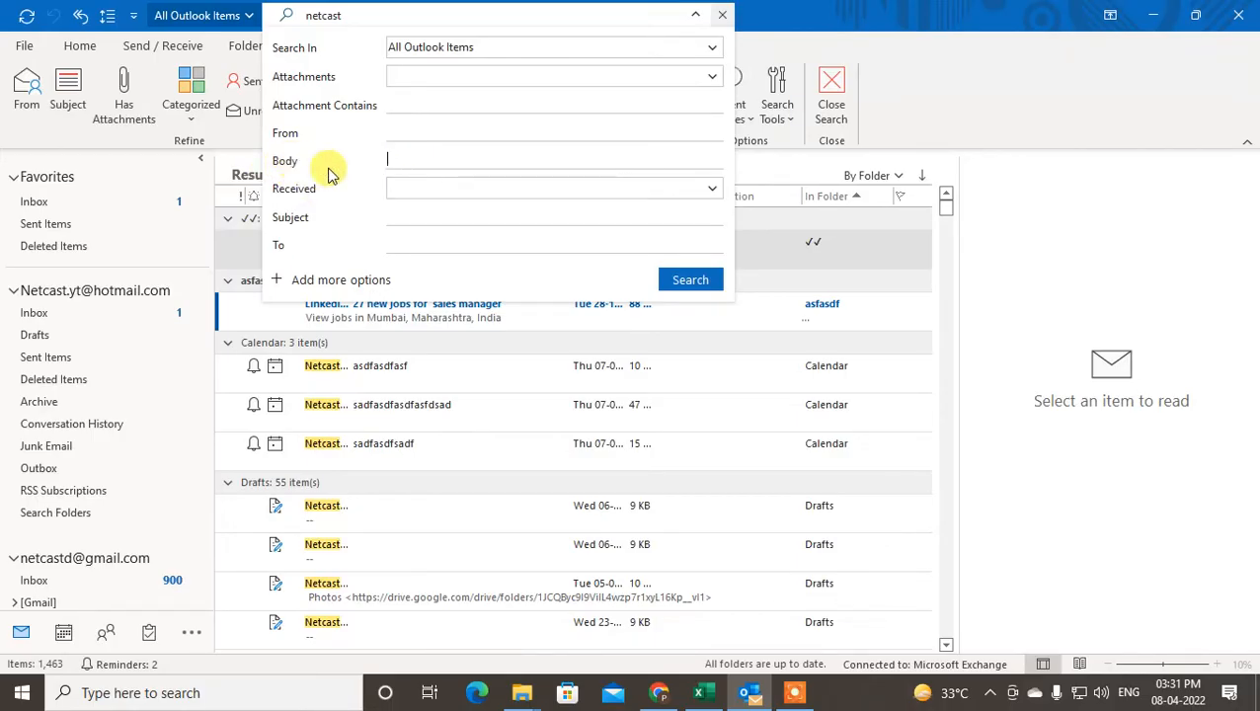
pyautogui.click(710, 188)
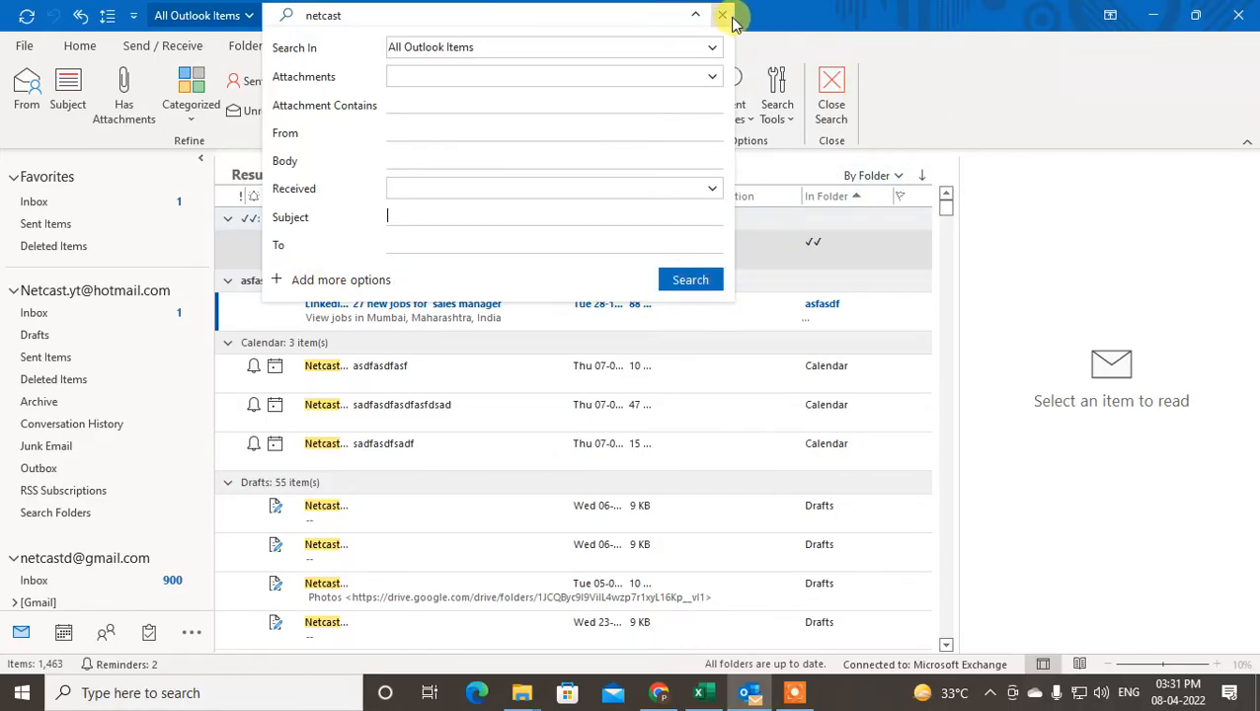
# - Close the advanced panel and search, then open the Deleted Items folder
pyautogui.click(721, 16)
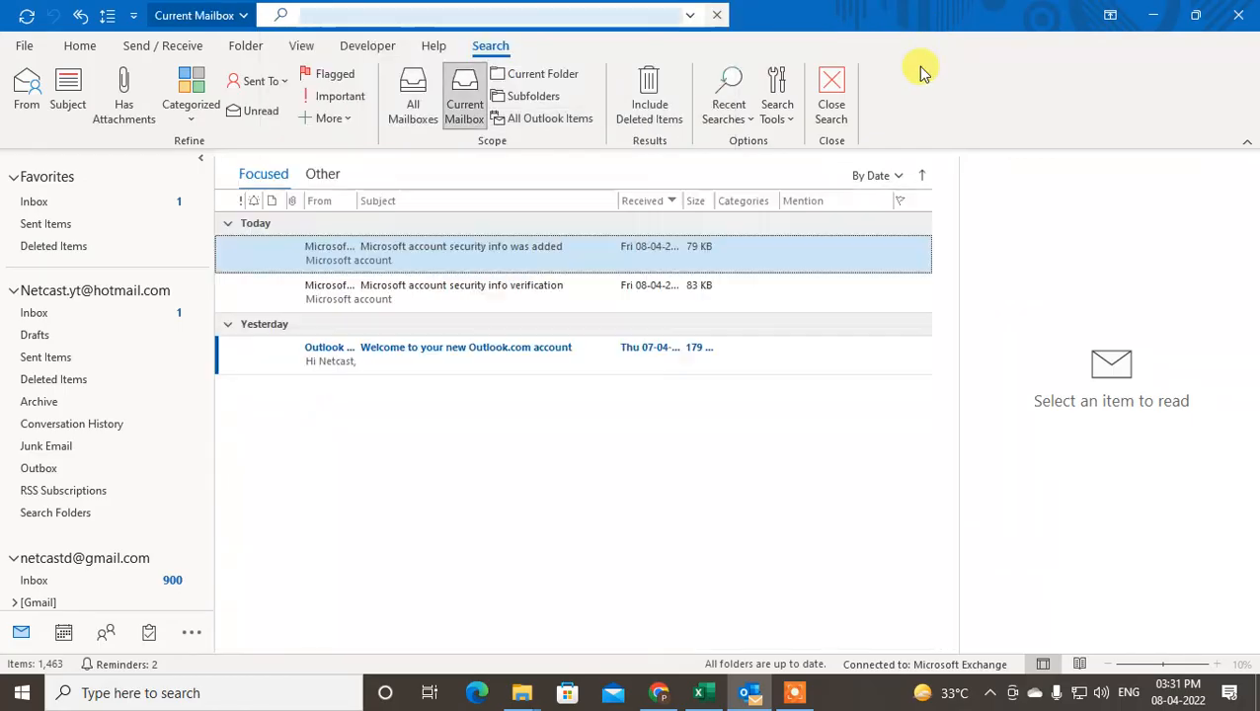
pyautogui.click(831, 94)
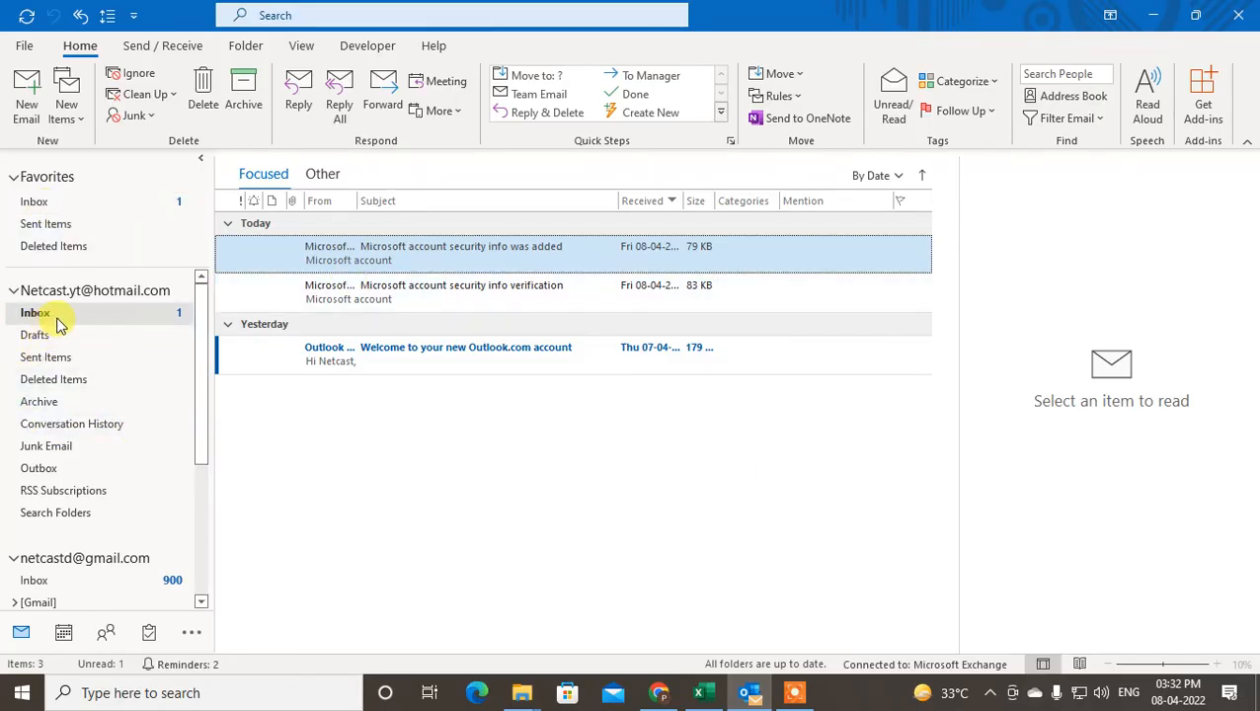
pyautogui.click(35, 312)
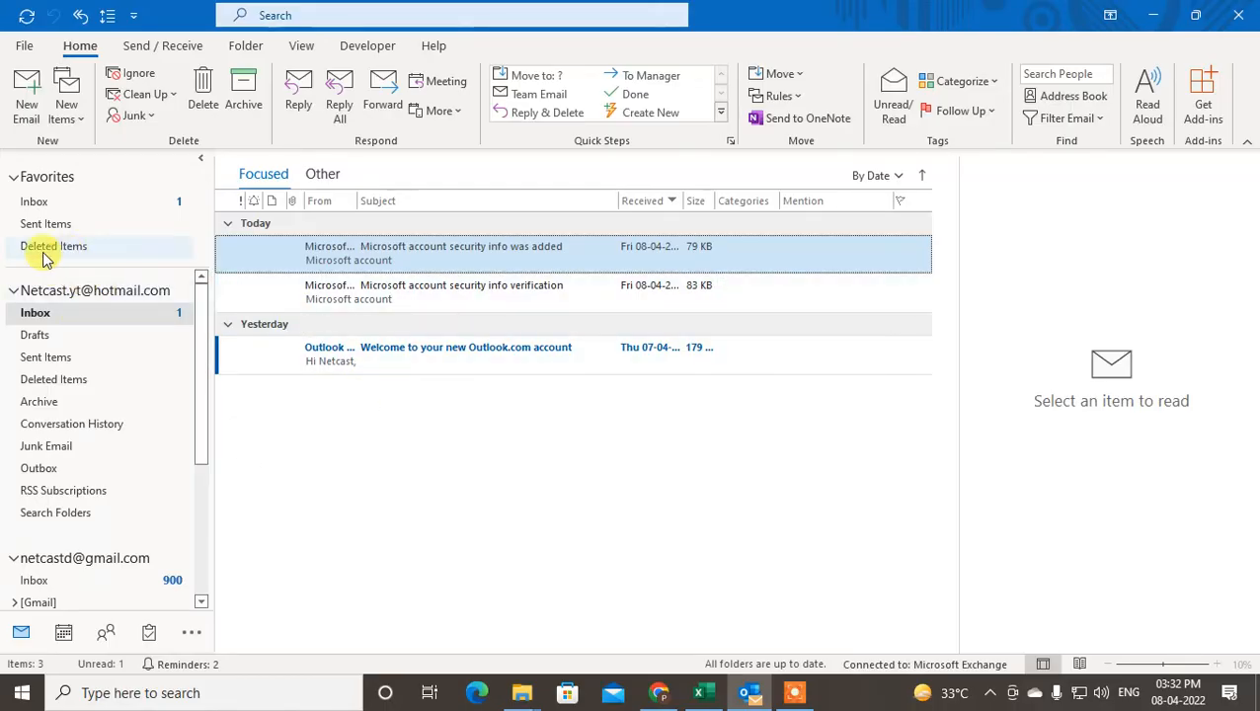
pyautogui.click(58, 246)
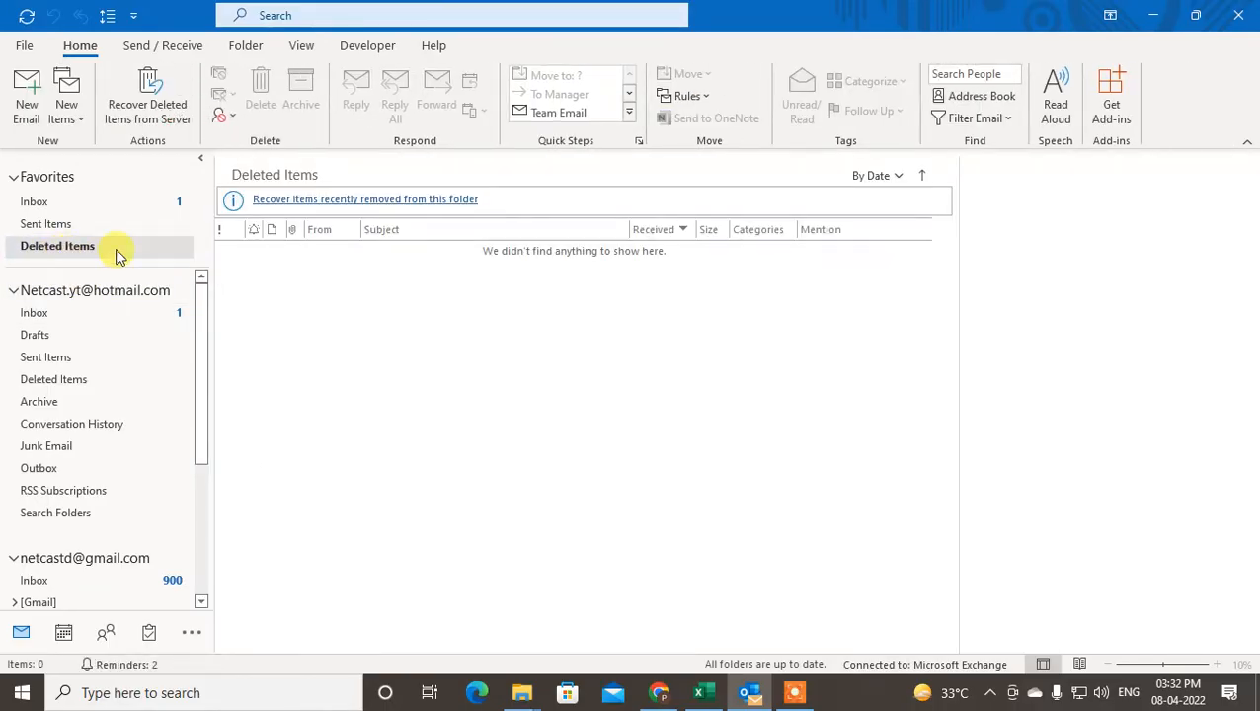
pyautogui.moveTo(118, 277)
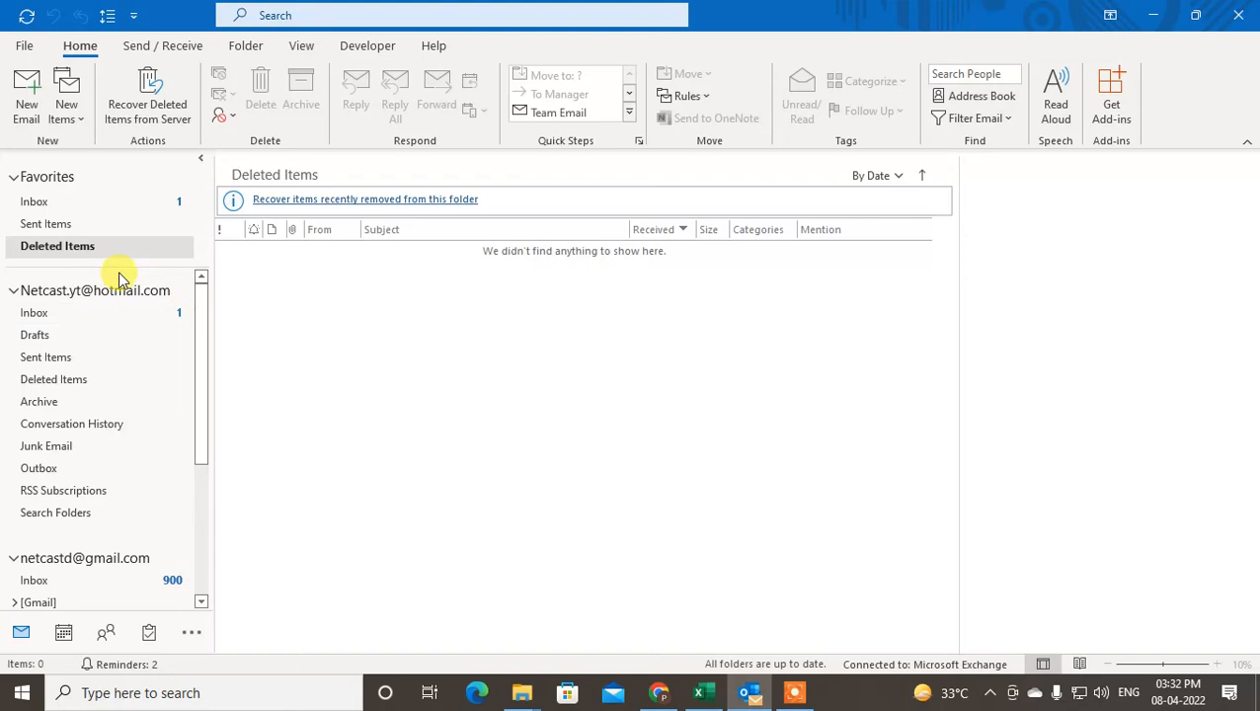
pyautogui.scroll(-3)
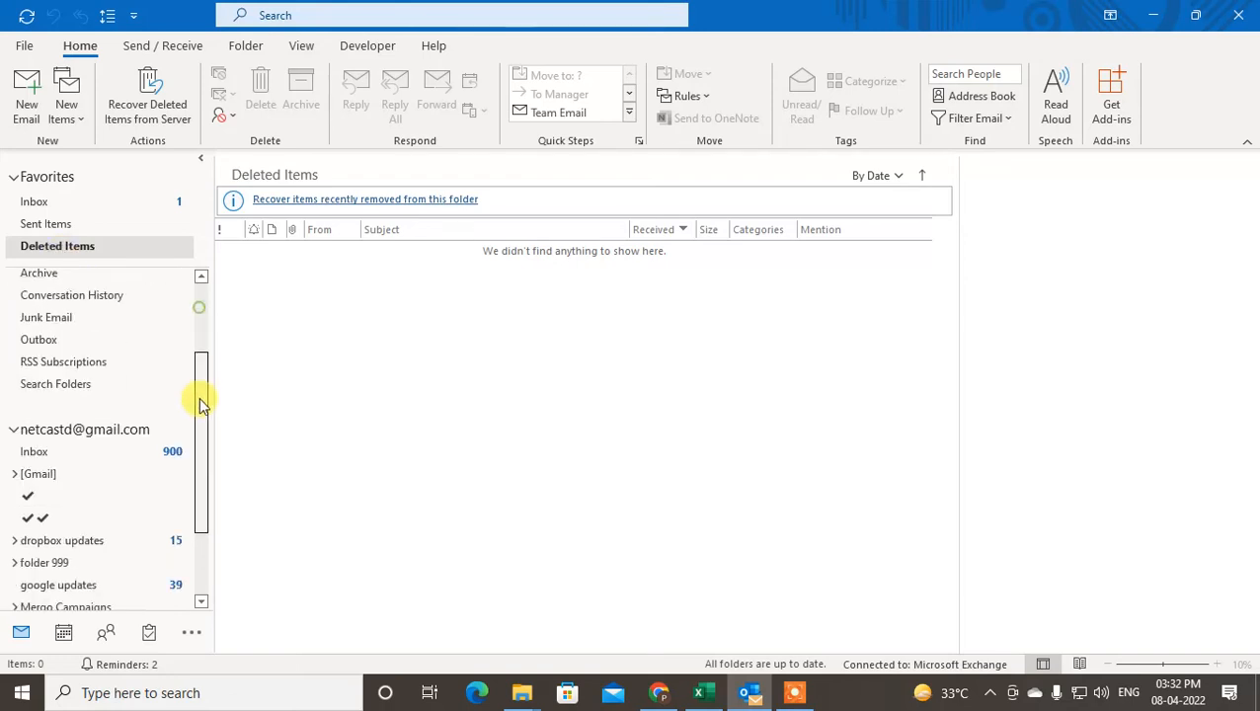
pyautogui.scroll(-3)
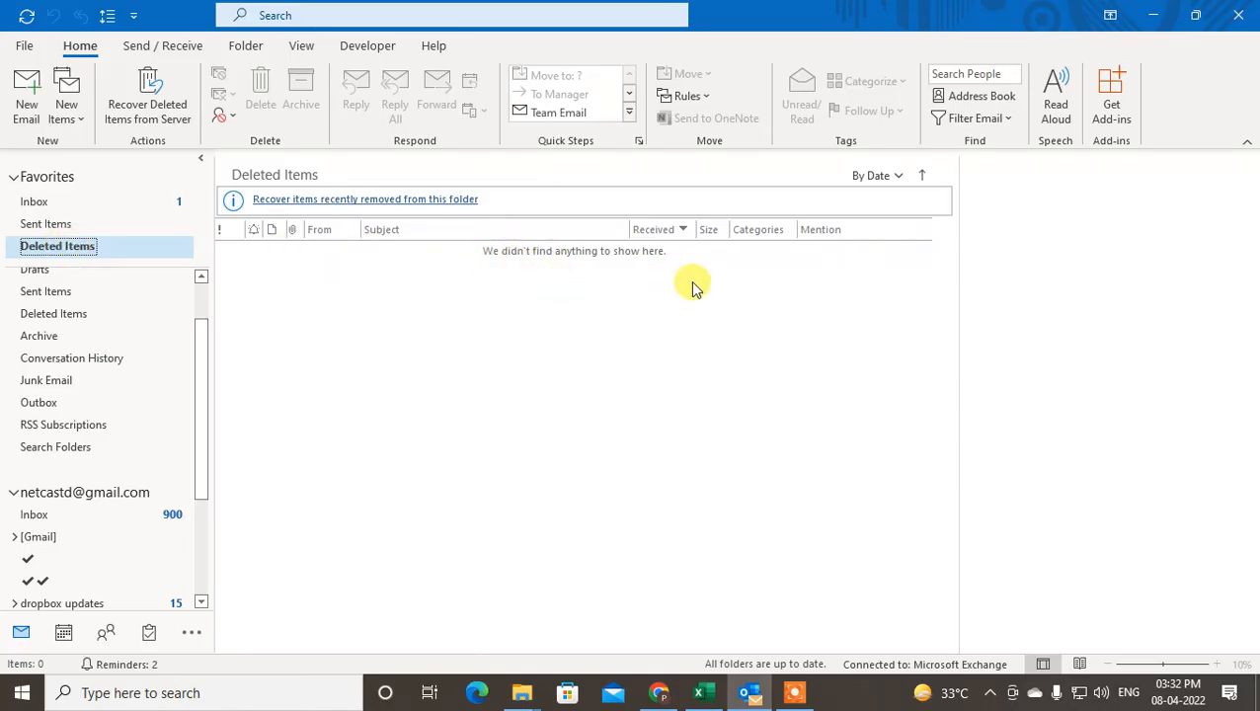
pyautogui.moveTo(338, 284)
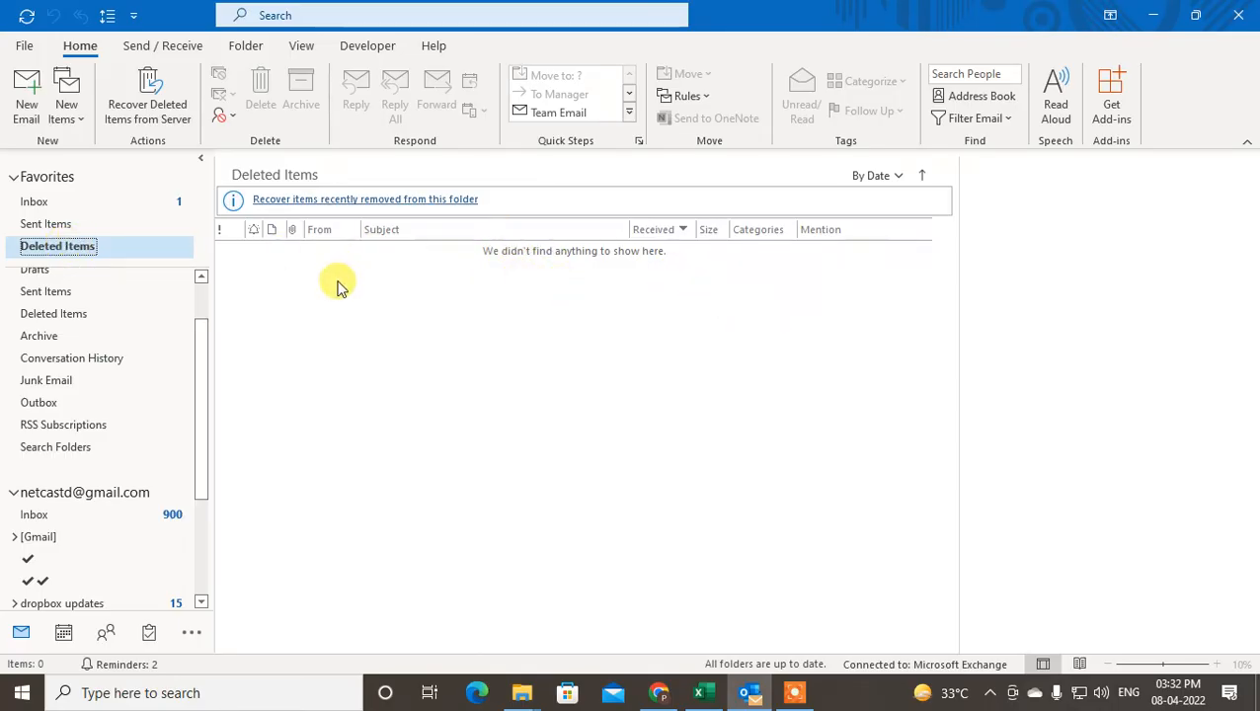
pyautogui.click(245, 45)
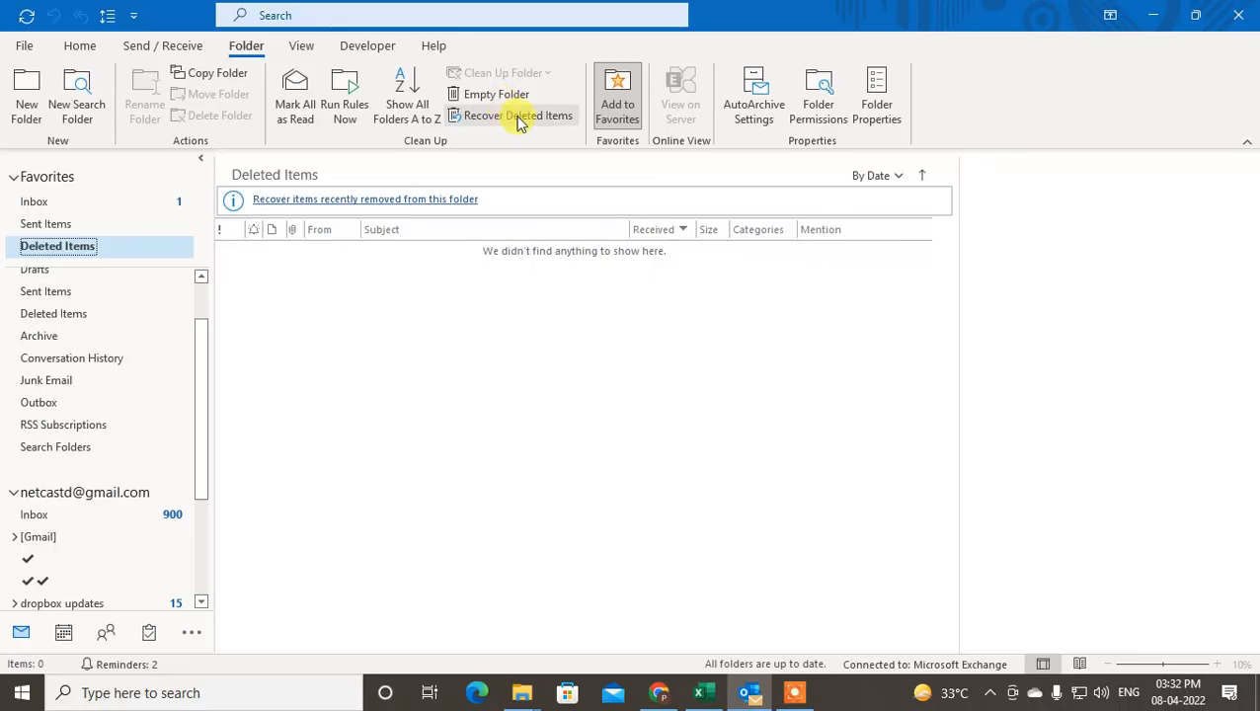
pyautogui.click(513, 116)
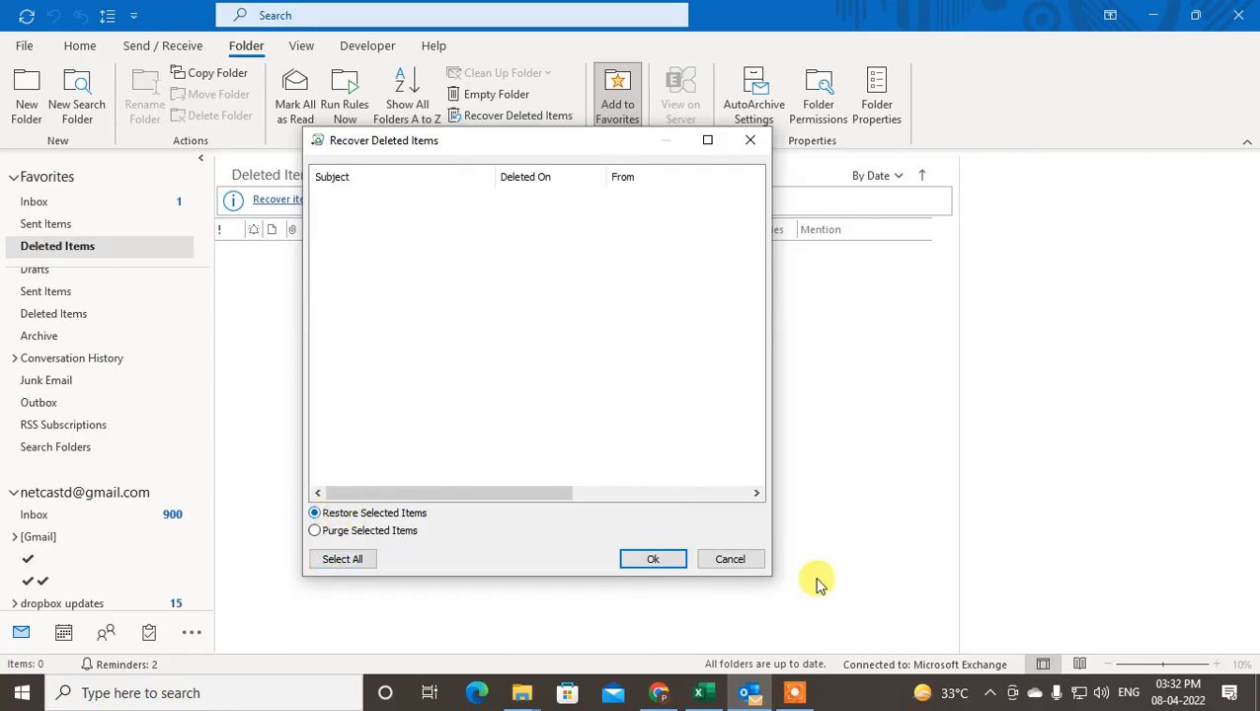
pyautogui.moveTo(617, 508)
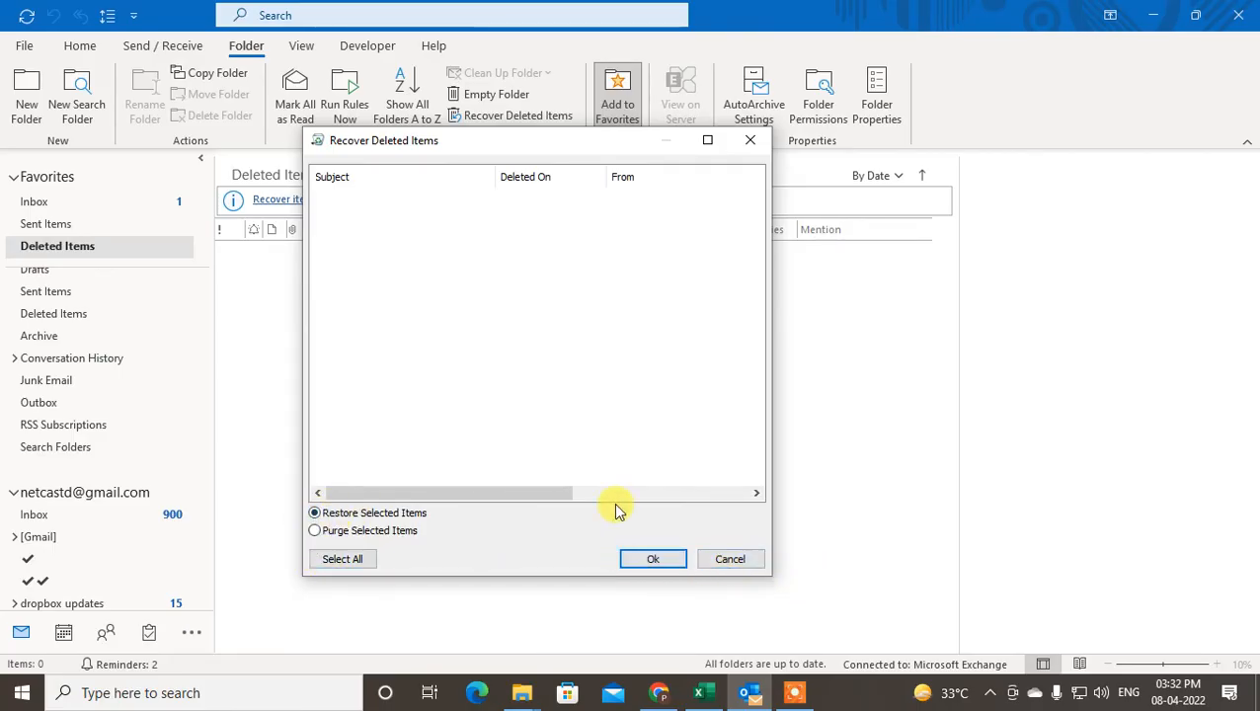
pyautogui.moveTo(497, 459)
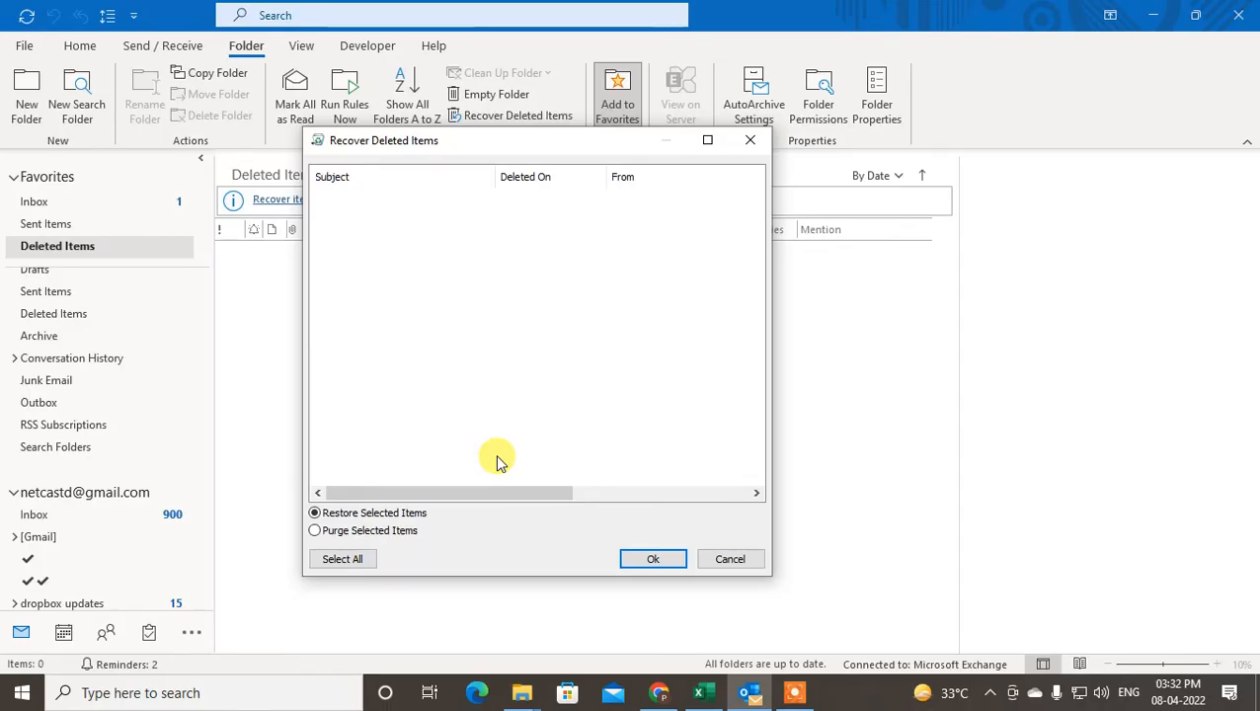
pyautogui.moveTo(46, 208)
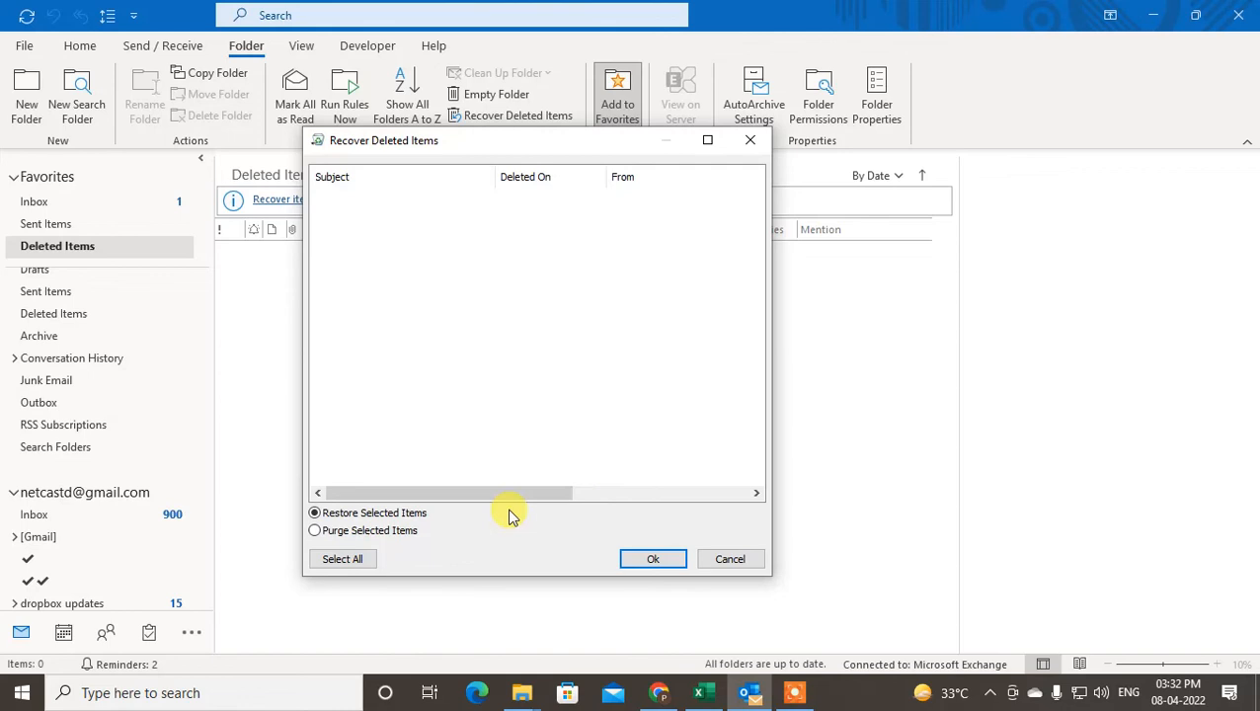
pyautogui.moveTo(78, 197)
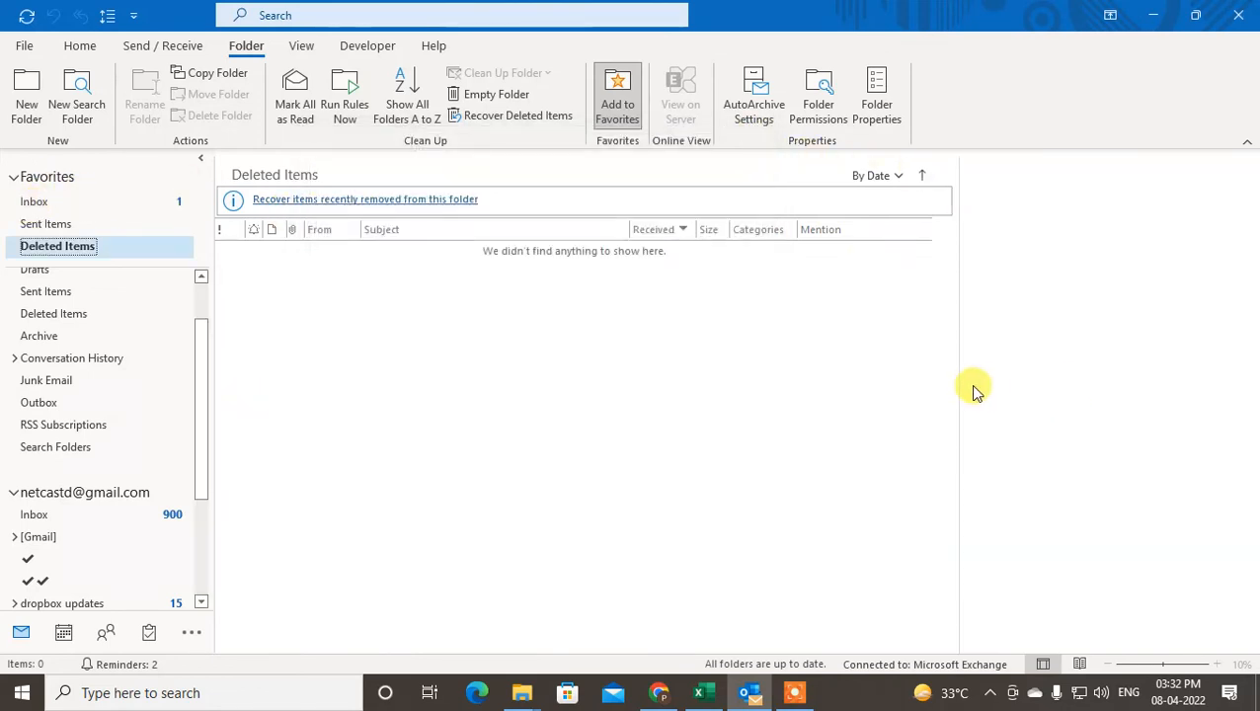
pyautogui.moveTo(617, 385)
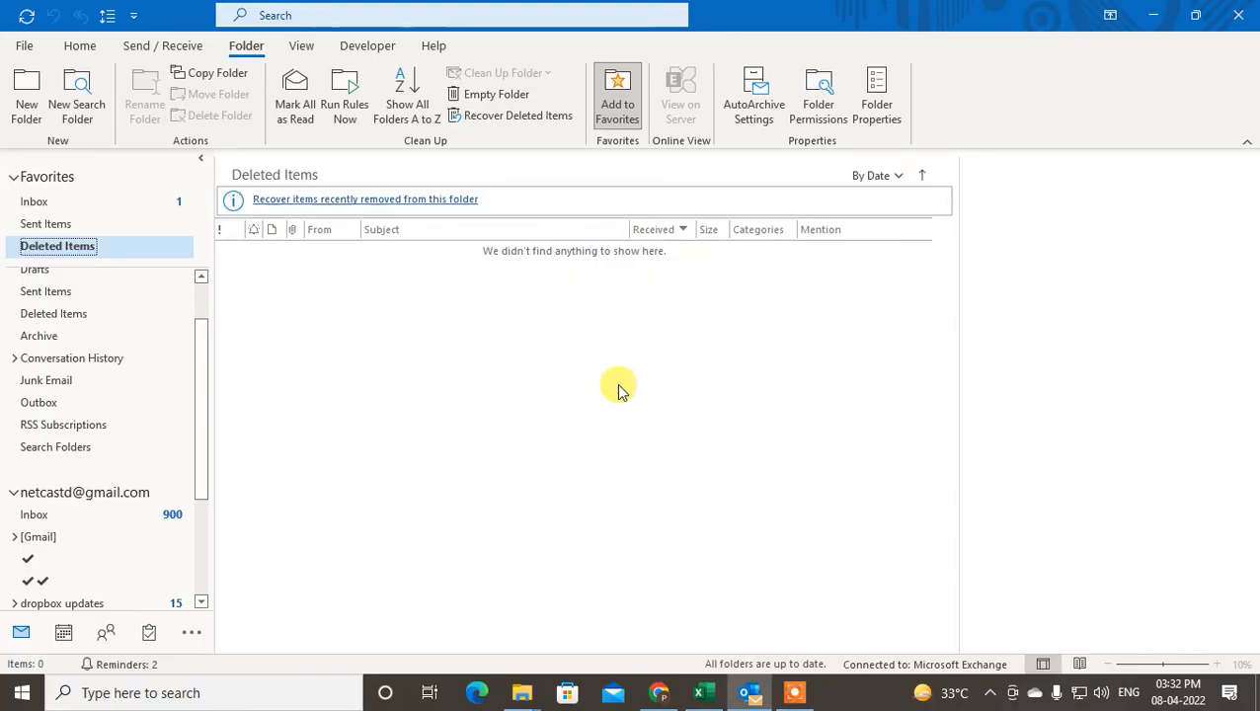